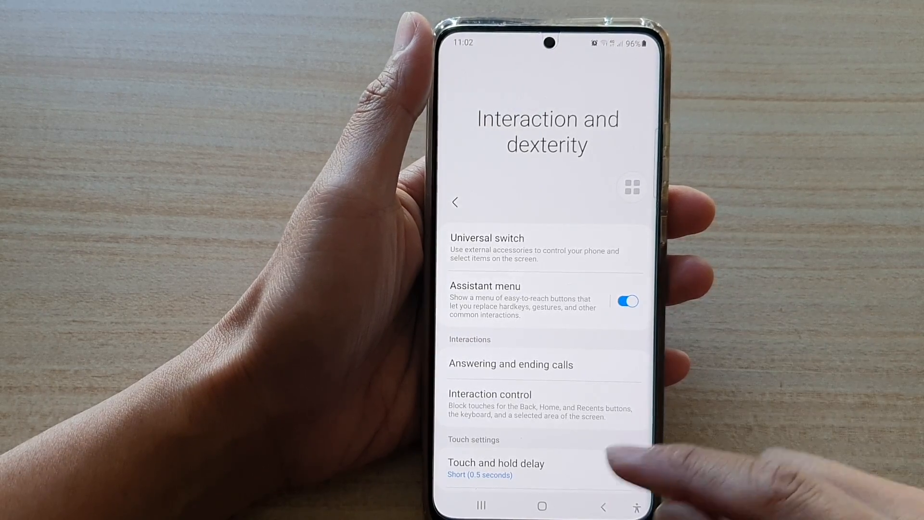
# Return to the home screen and open the main Settings list from the quick panel
pyautogui.click(541, 504)
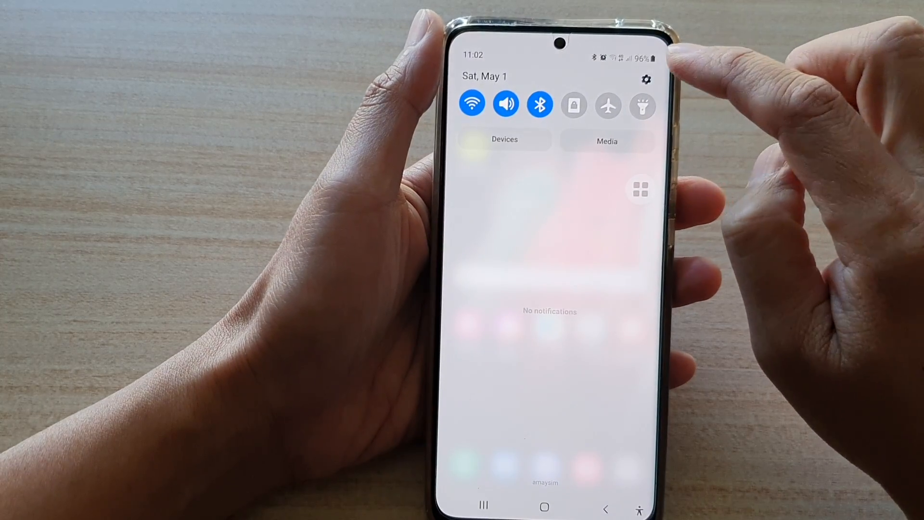
pyautogui.click(645, 80)
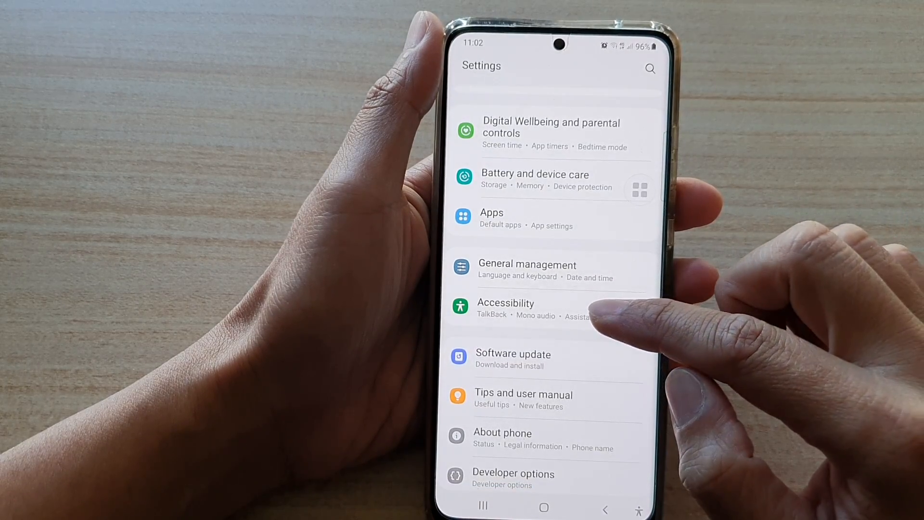
# Go to Accessibility > Interaction and dexterity and turn the Assistant menu off
pyautogui.click(504, 302)
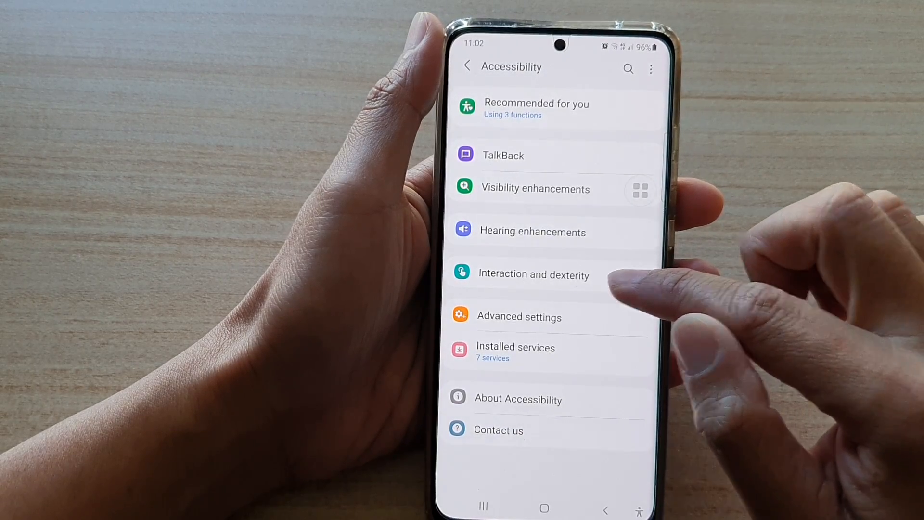
pyautogui.click(533, 274)
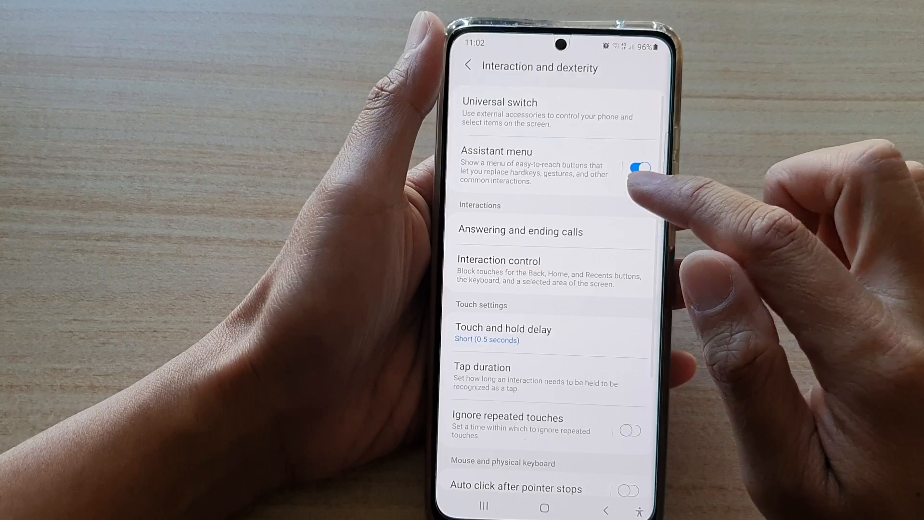
pyautogui.click(639, 169)
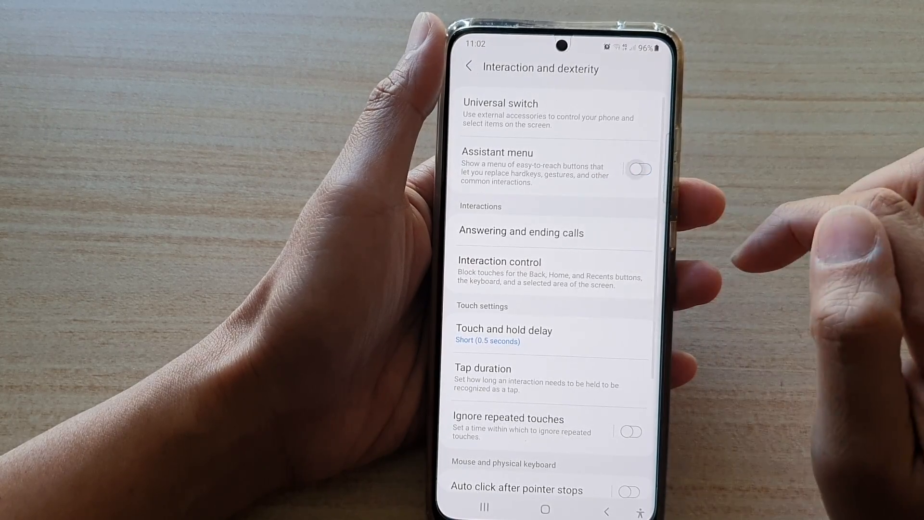
# Turn the Assistant menu on and open its settings page
pyautogui.click(638, 170)
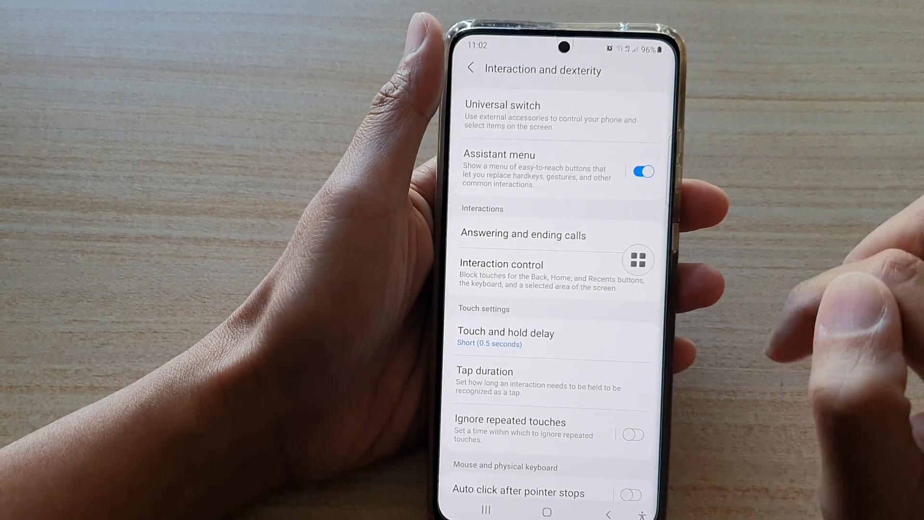
pyautogui.click(637, 259)
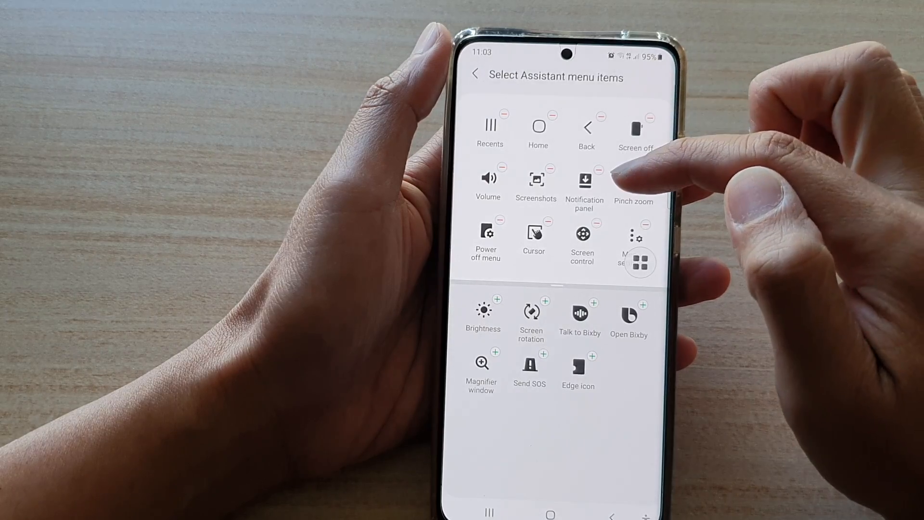
# Return from Select Assistant menu items to the Assistant menu settings page
pyautogui.click(475, 77)
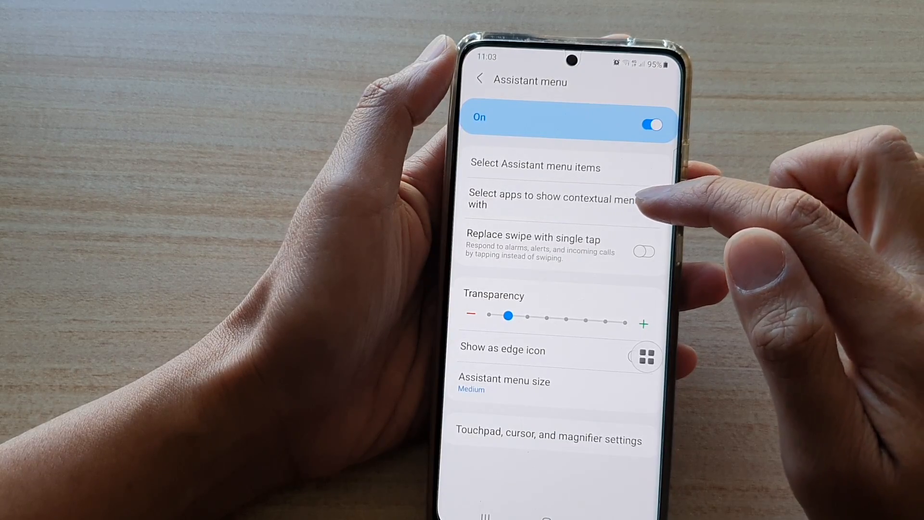
# Set the Assistant menu Transparency slider to the second step
pyautogui.click(552, 200)
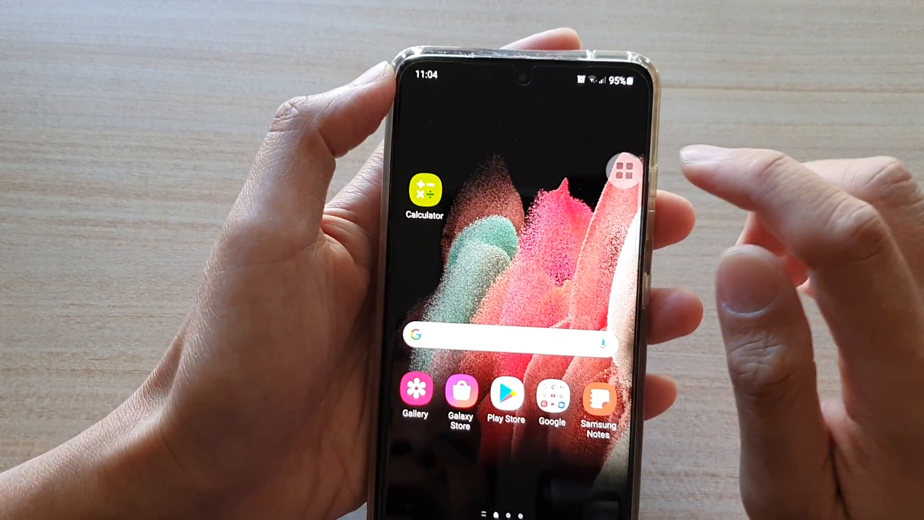
# Expand the floating Assistant menu button on the home screen
pyautogui.click(625, 172)
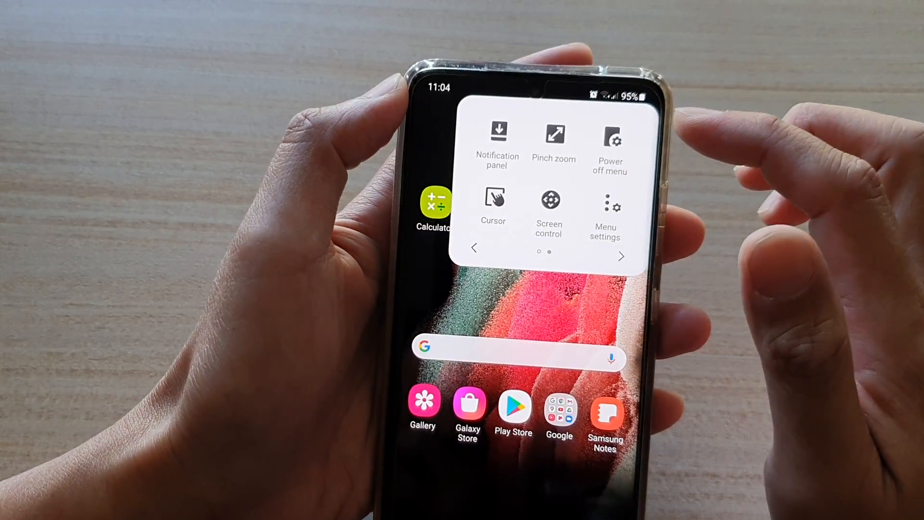